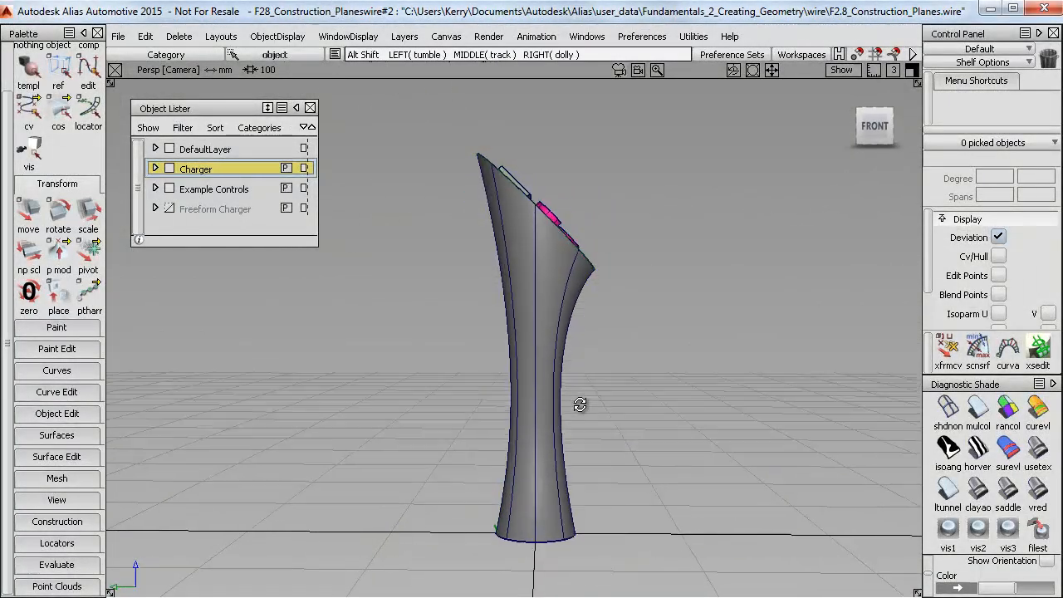
Orbit the Persp view onto the charger's top face and expand the Construction palette
{"action": "left_click_drag", "start_coordinate": [580, 404], "coordinate": [548, 452]}
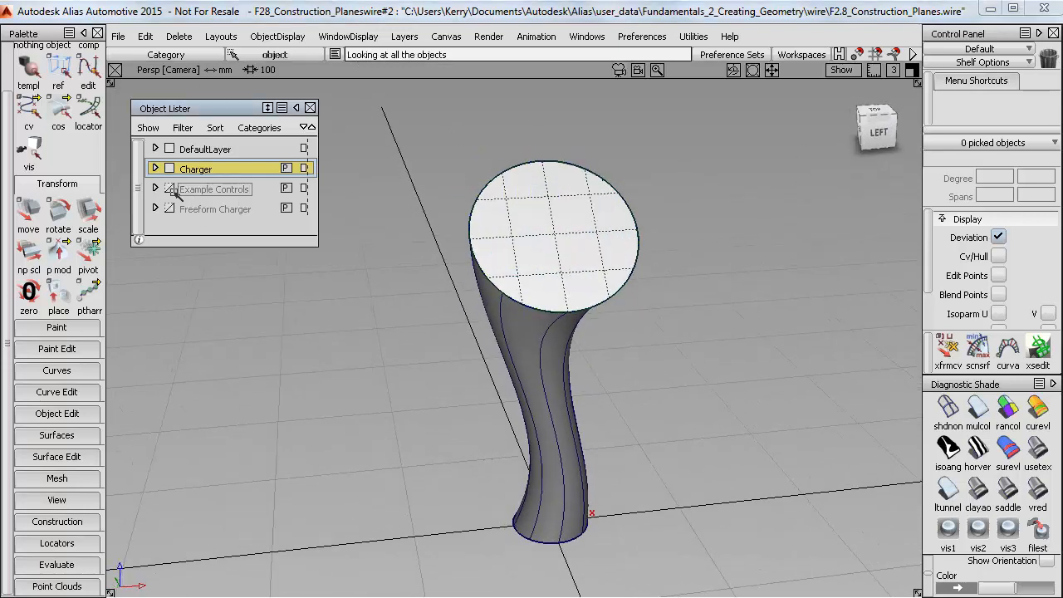
{"action": "left_click", "coordinate": [310, 107]}
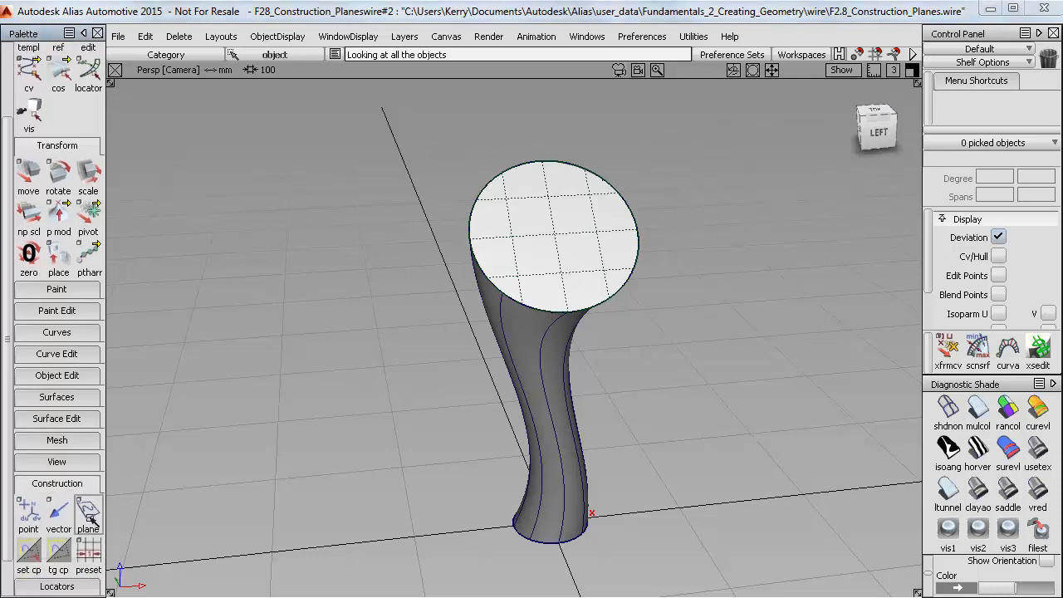
Start a construction plane and review its View, Slice, 3 Pt, Geom and World options
{"action": "left_click", "coordinate": [88, 512]}
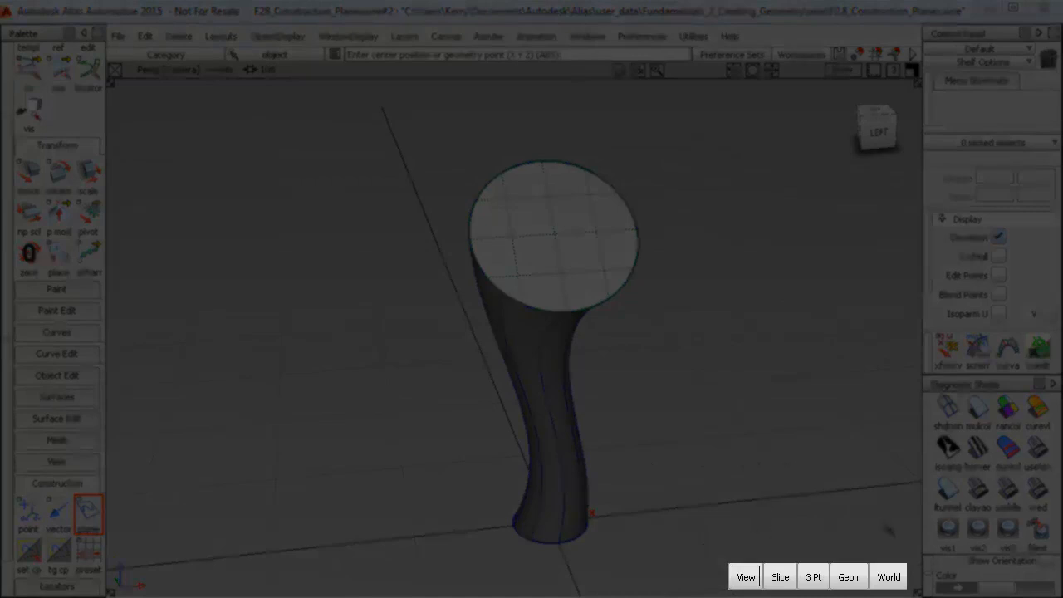
{"action": "left_click", "coordinate": [813, 576]}
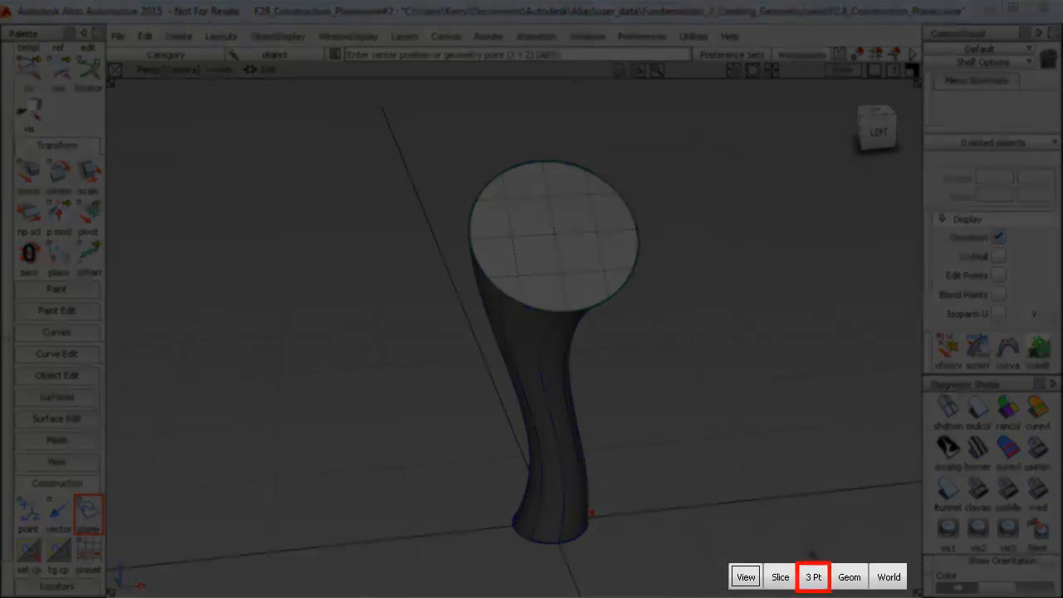
{"action": "left_click", "coordinate": [887, 576]}
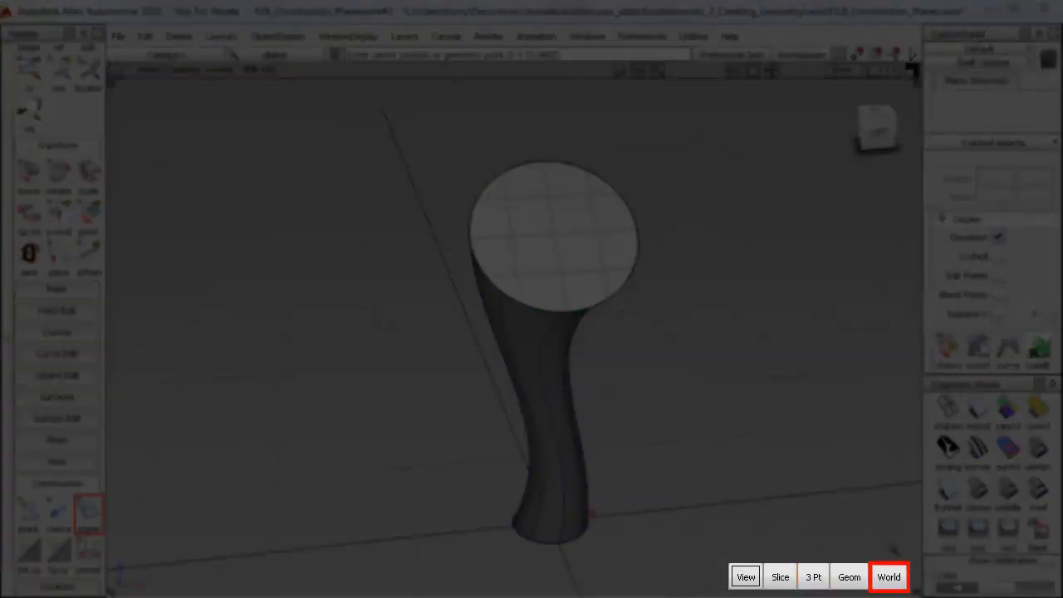
{"action": "left_click", "coordinate": [848, 577]}
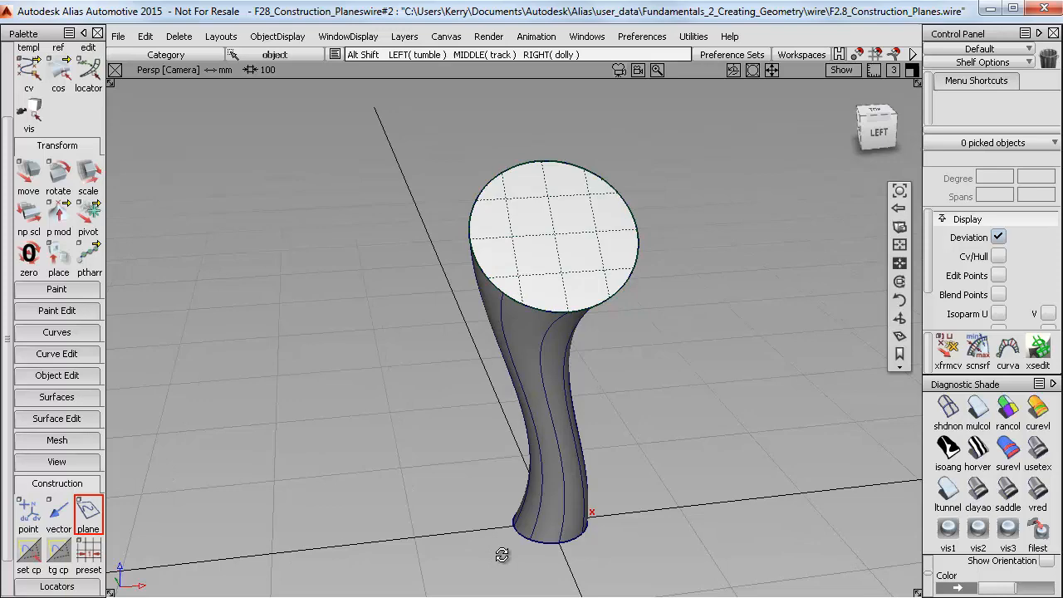
Drop an infinite construction plane at the charger's base, then request Delete Active
{"action": "left_click", "coordinate": [88, 506]}
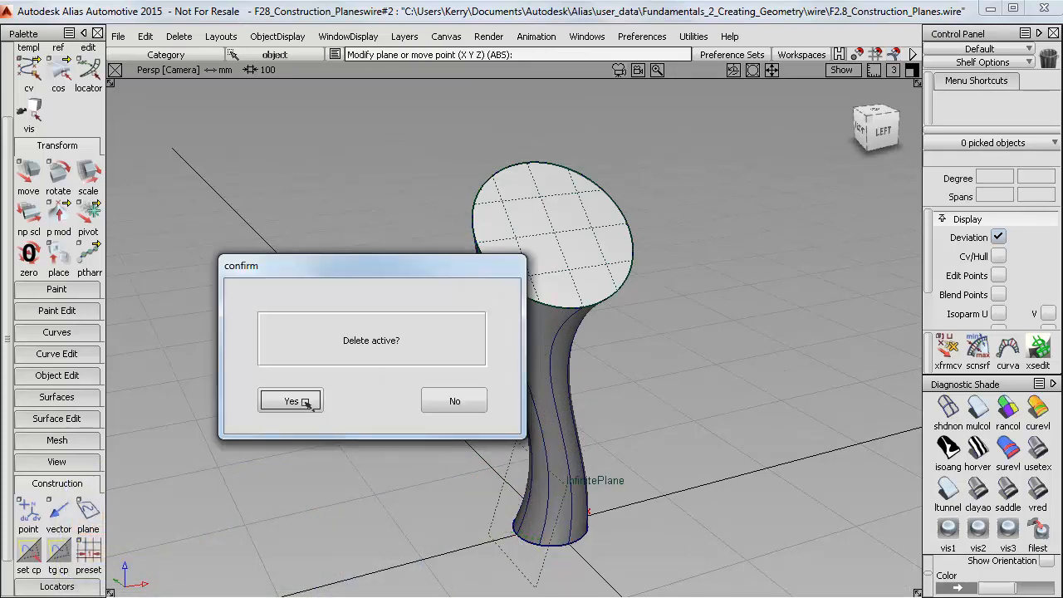
Delete the stray plane, snap a Geom plane onto the top face, and check Curve Snap Options
{"action": "left_click", "coordinate": [291, 400]}
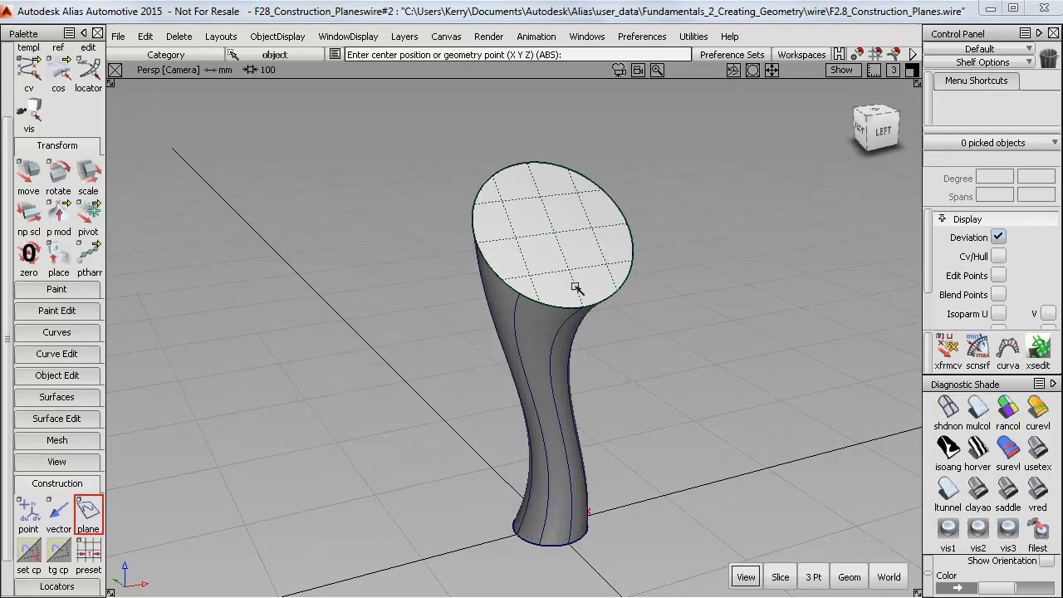
{"action": "mouse_move", "coordinate": [833, 552]}
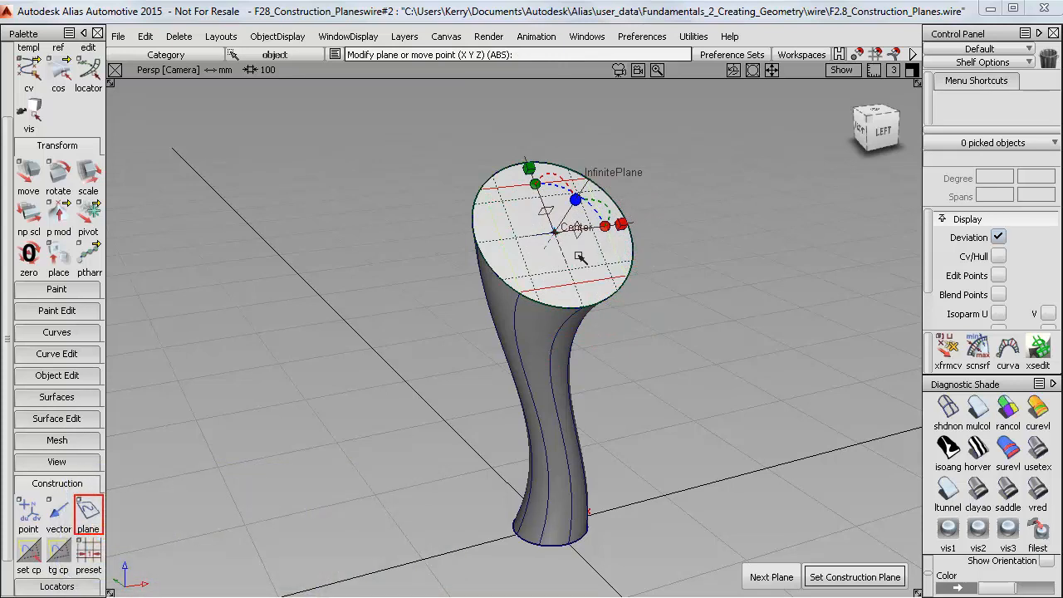
{"action": "left_click", "coordinate": [912, 54]}
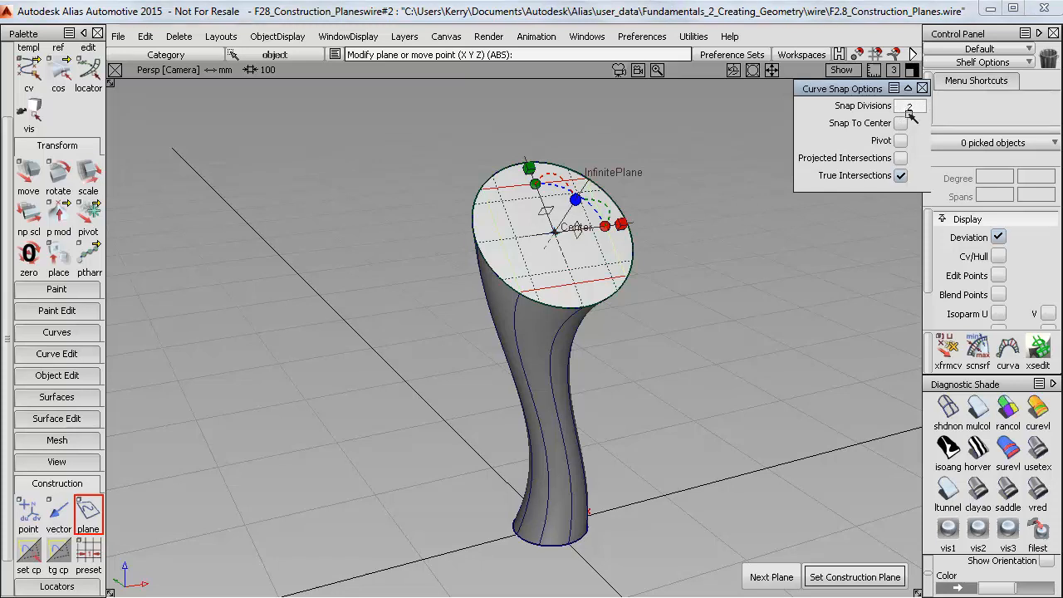
{"action": "left_click", "coordinate": [921, 88]}
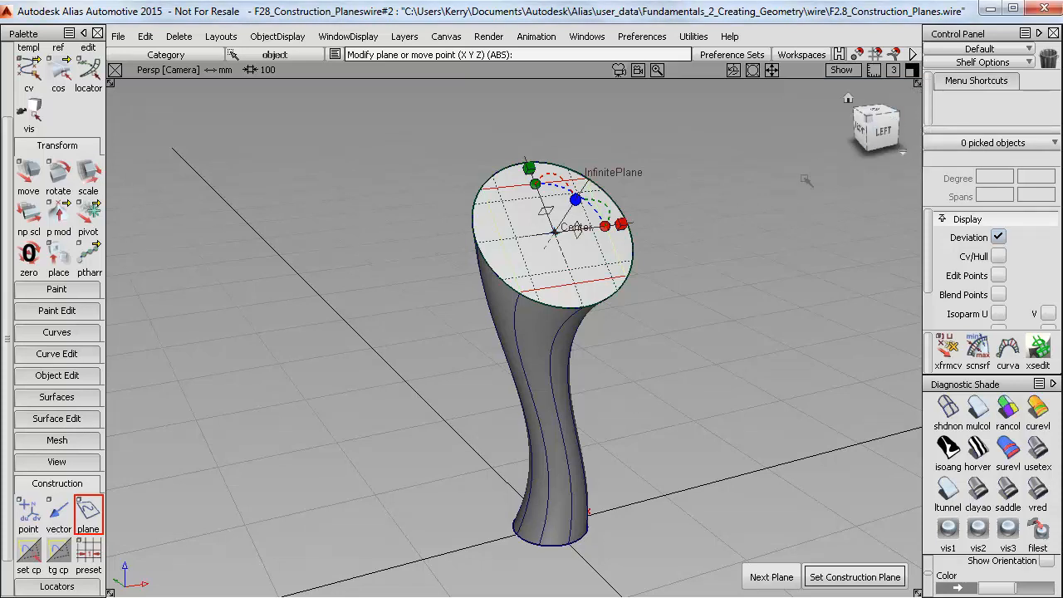
{"action": "mouse_move", "coordinate": [749, 263]}
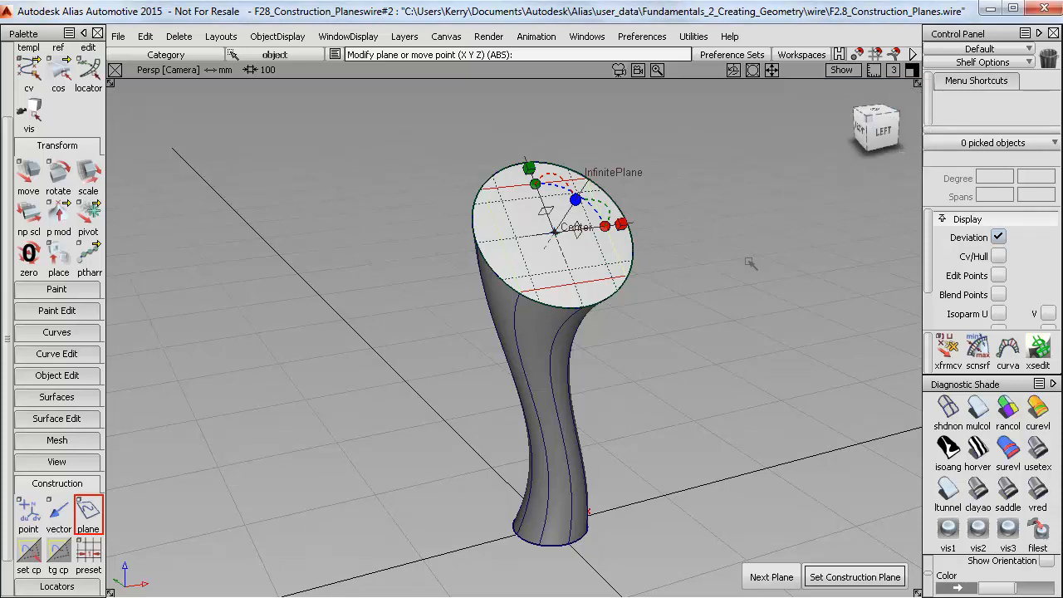
{"action": "mouse_move", "coordinate": [850, 480]}
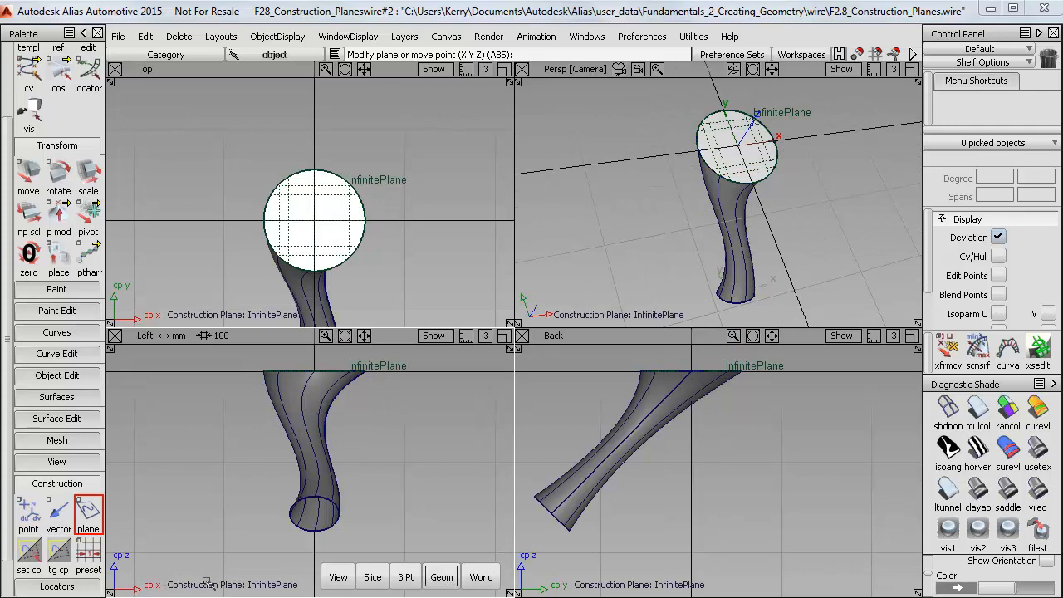
{"action": "mouse_move", "coordinate": [256, 447]}
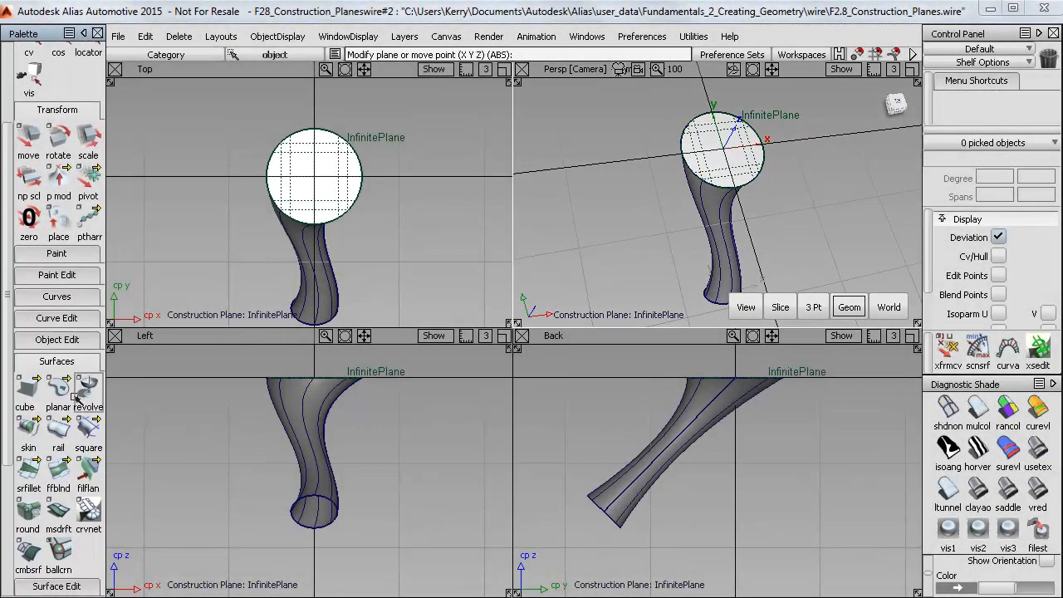
Add a cylinder on the plane, then pivot, move and non-proportionally scale it into a small button
{"action": "left_click", "coordinate": [58, 386]}
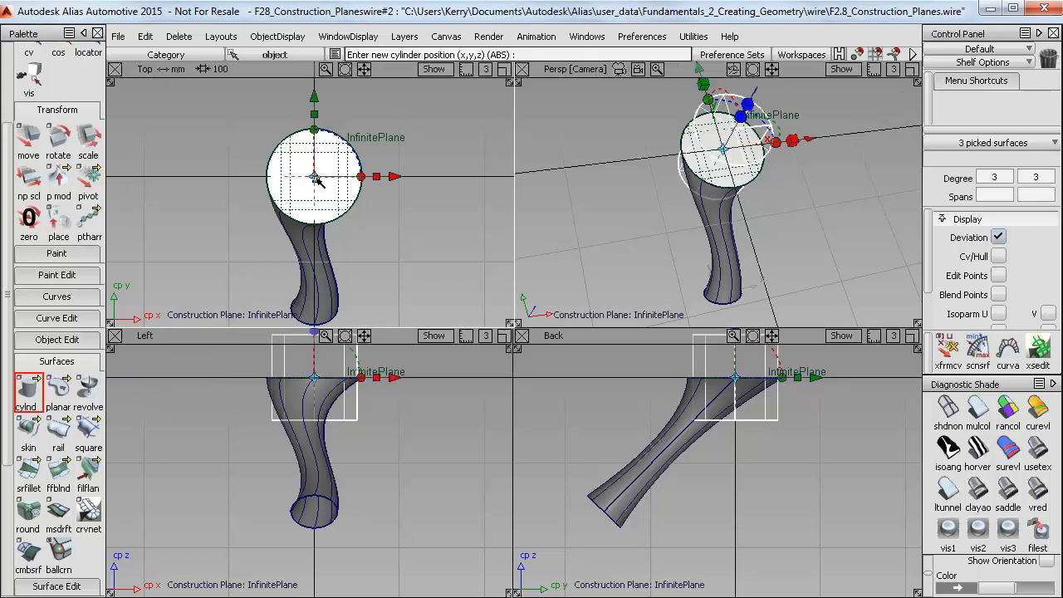
{"action": "left_click", "coordinate": [87, 137]}
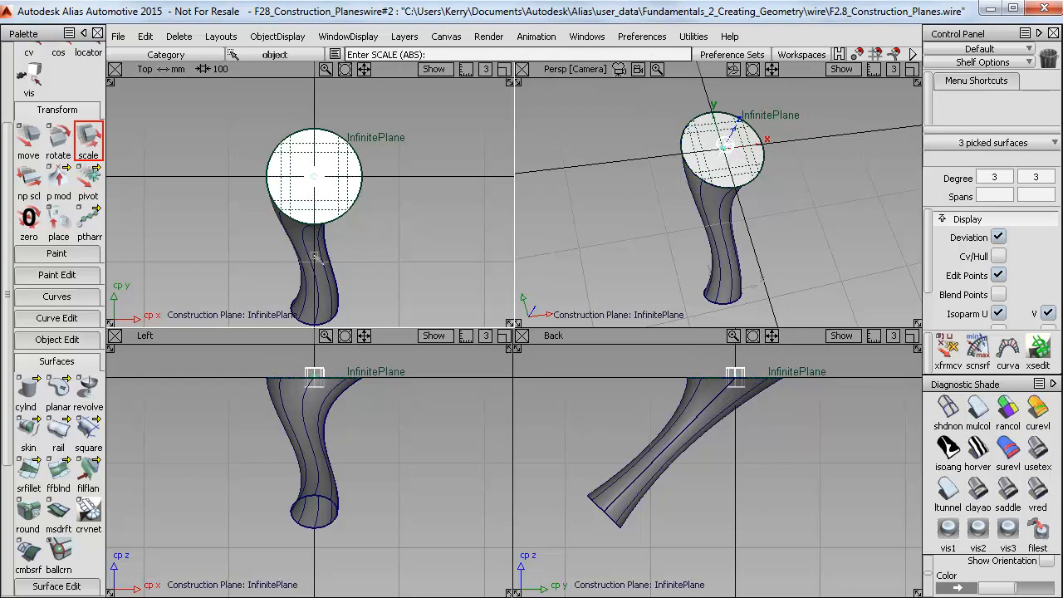
{"action": "left_click", "coordinate": [88, 182]}
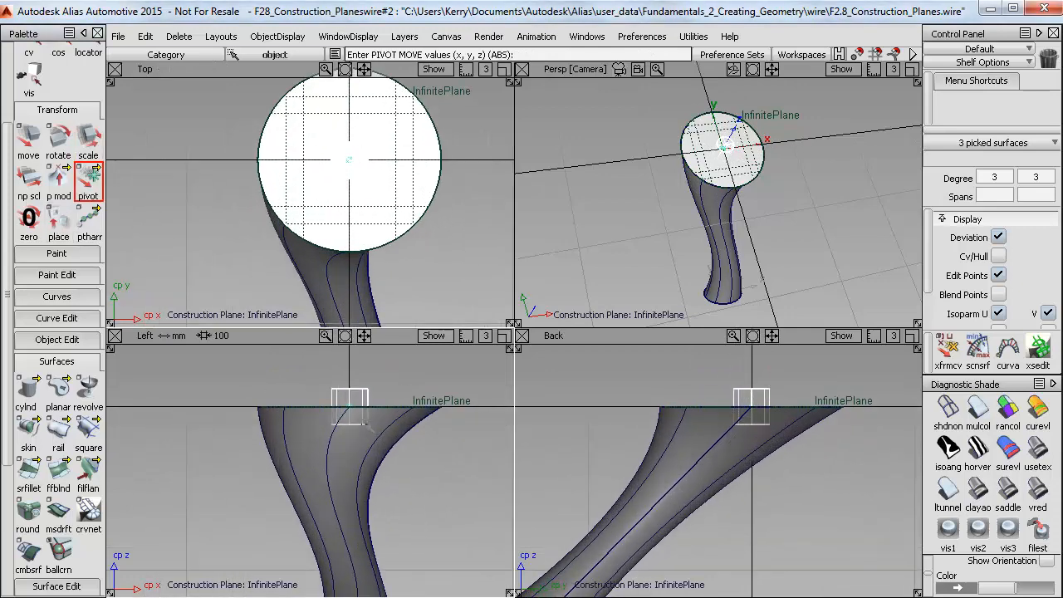
{"action": "left_click", "coordinate": [27, 137]}
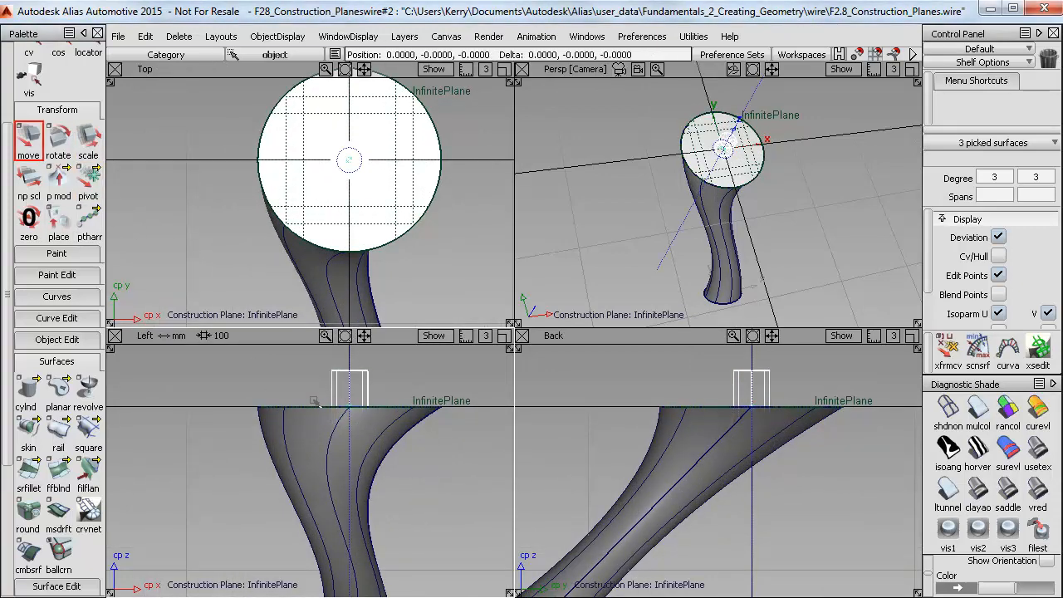
{"action": "left_click", "coordinate": [27, 174]}
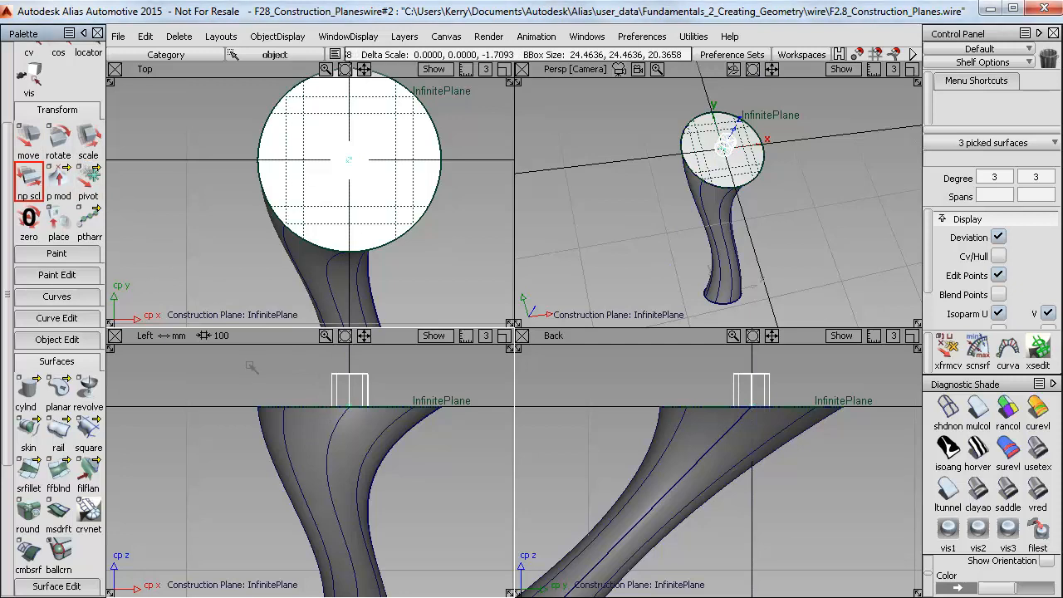
{"action": "left_click", "coordinate": [87, 142]}
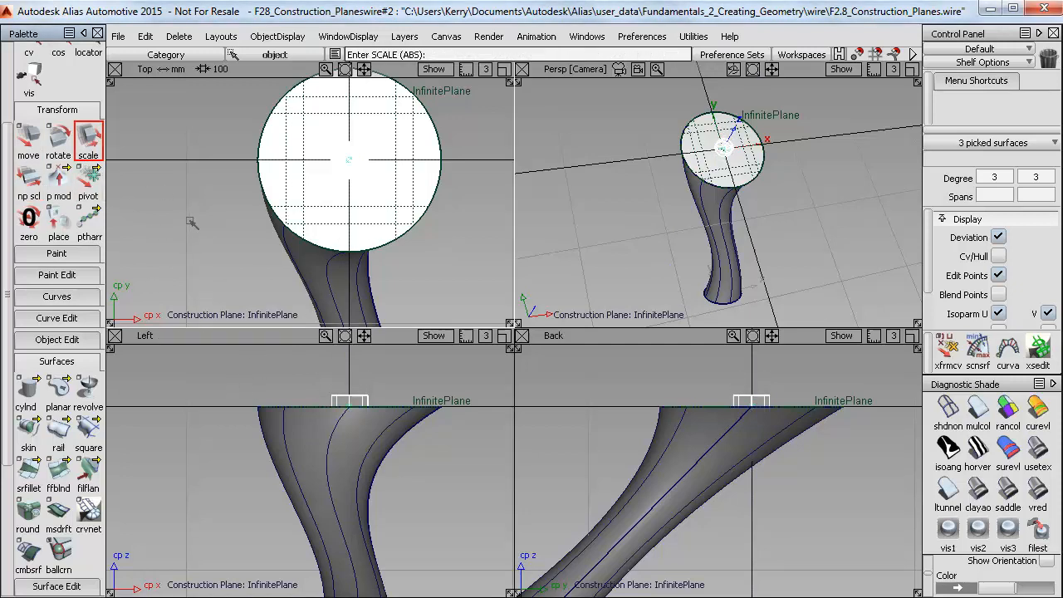
{"action": "left_click", "coordinate": [349, 161]}
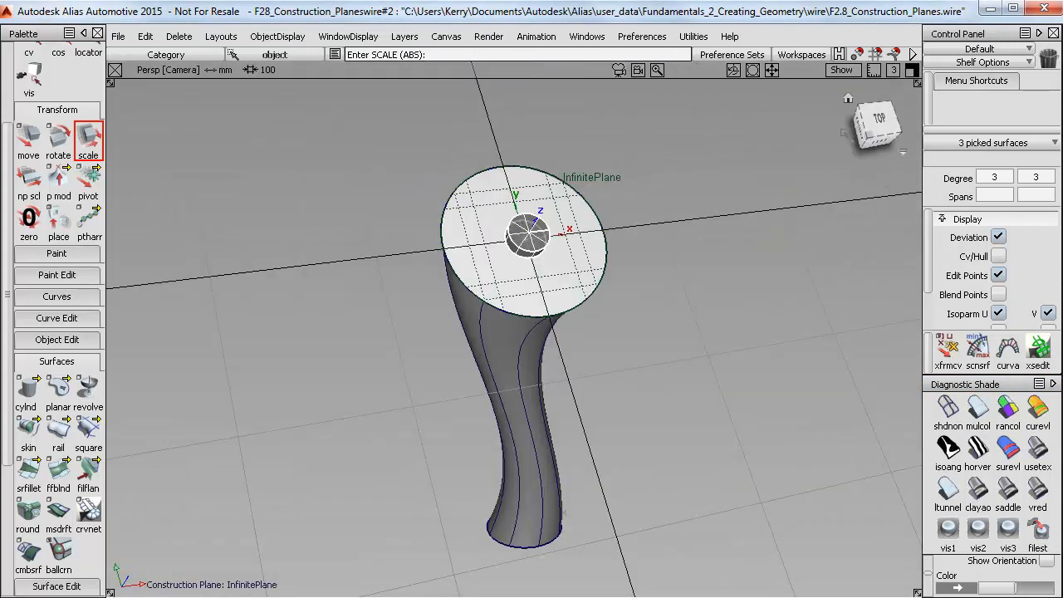
Paste a duplicate of the button cylinder and place it left of centre
{"action": "key", "text": "ctrl+v"}
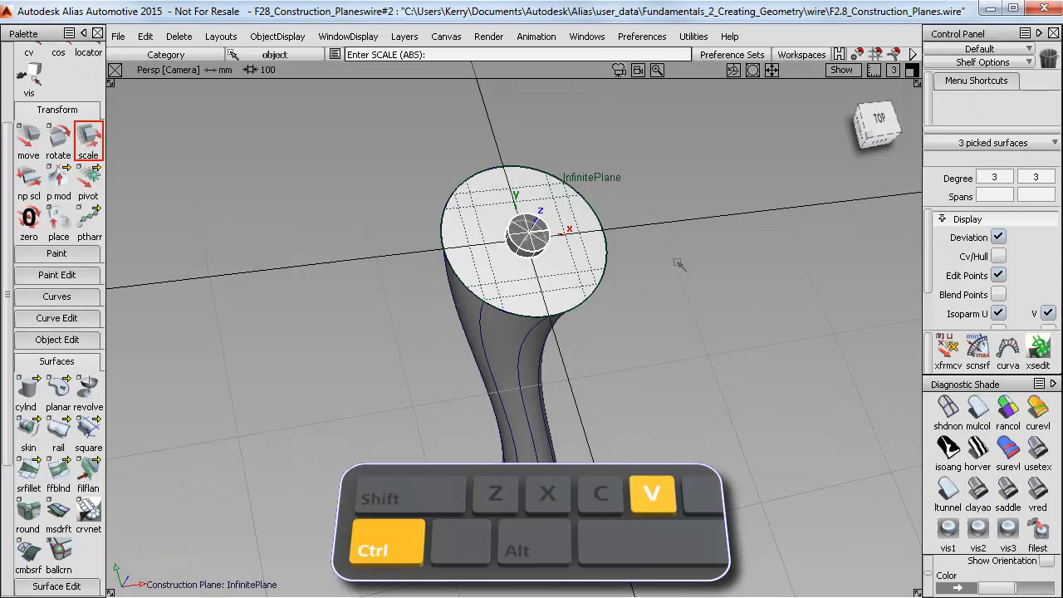
{"action": "key", "text": "ctrl+v"}
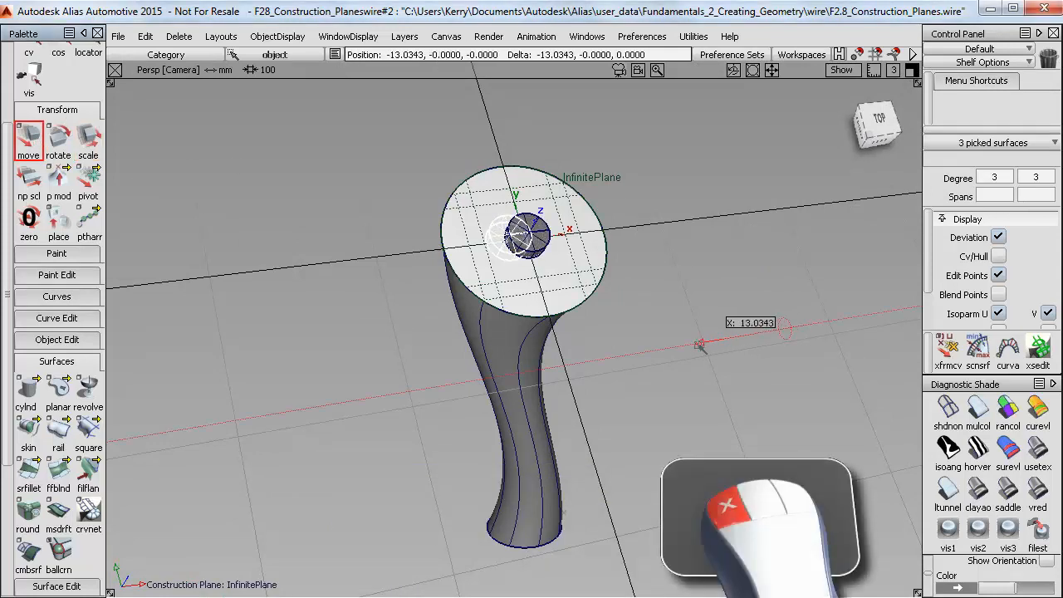
{"action": "left_click", "coordinate": [88, 137]}
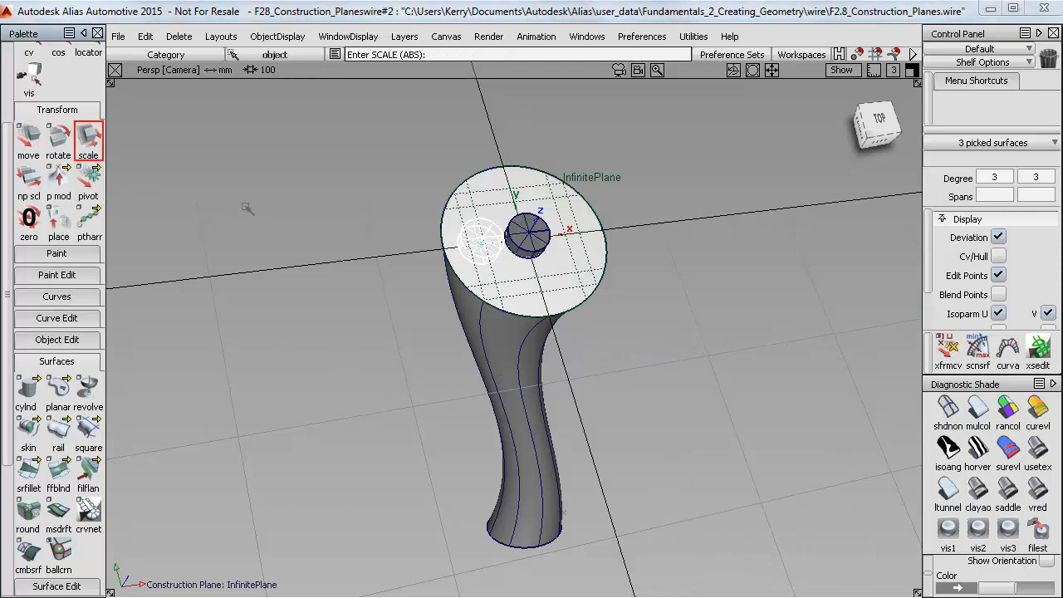
{"action": "left_click", "coordinate": [977, 407]}
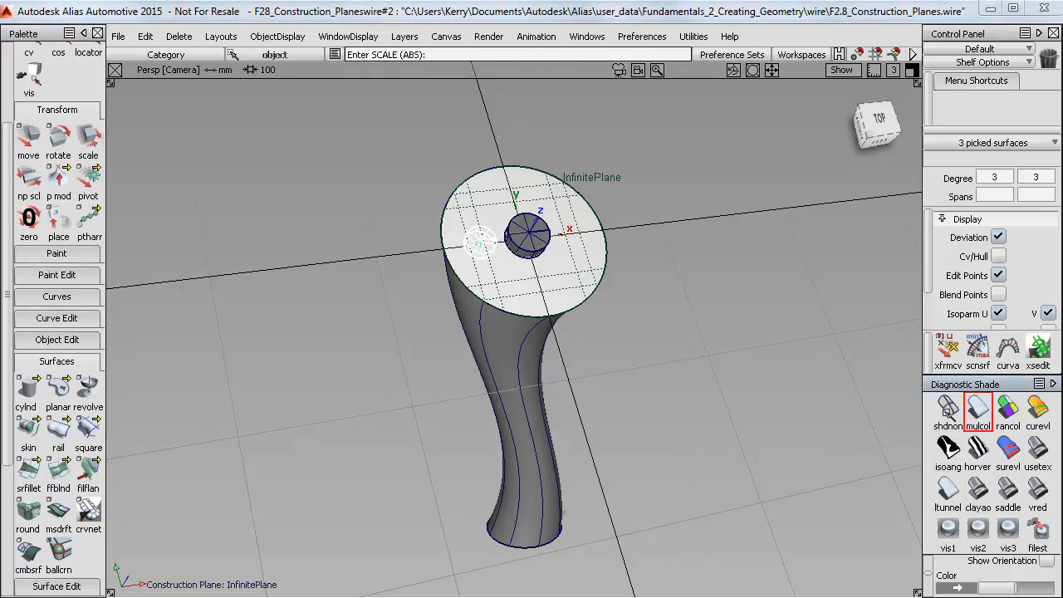
Mirror the small left button across YZ with Duplicate enabled
{"action": "left_click", "coordinate": [87, 137]}
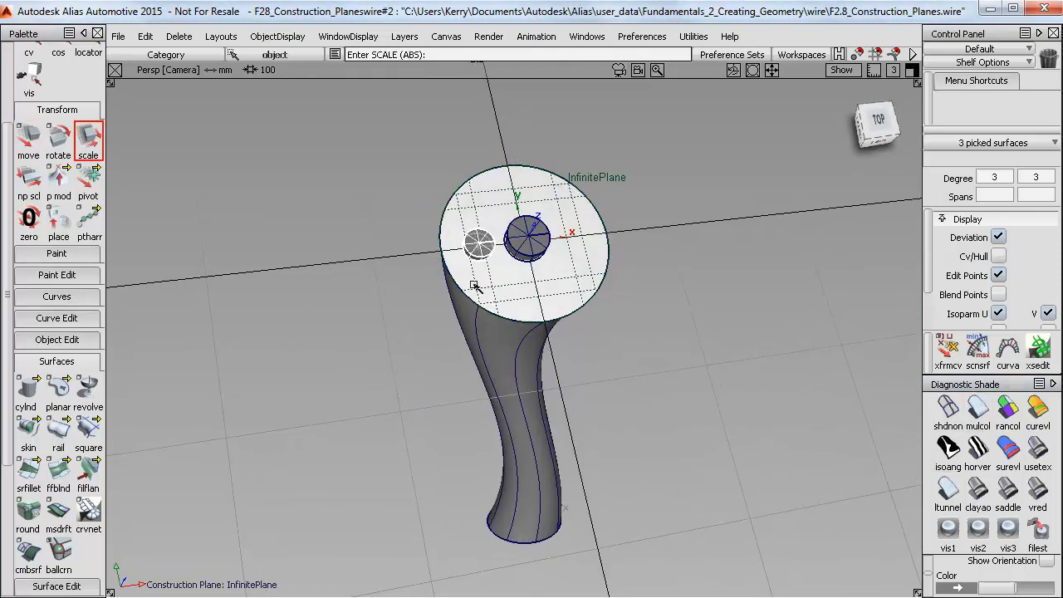
{"action": "left_click", "coordinate": [145, 36]}
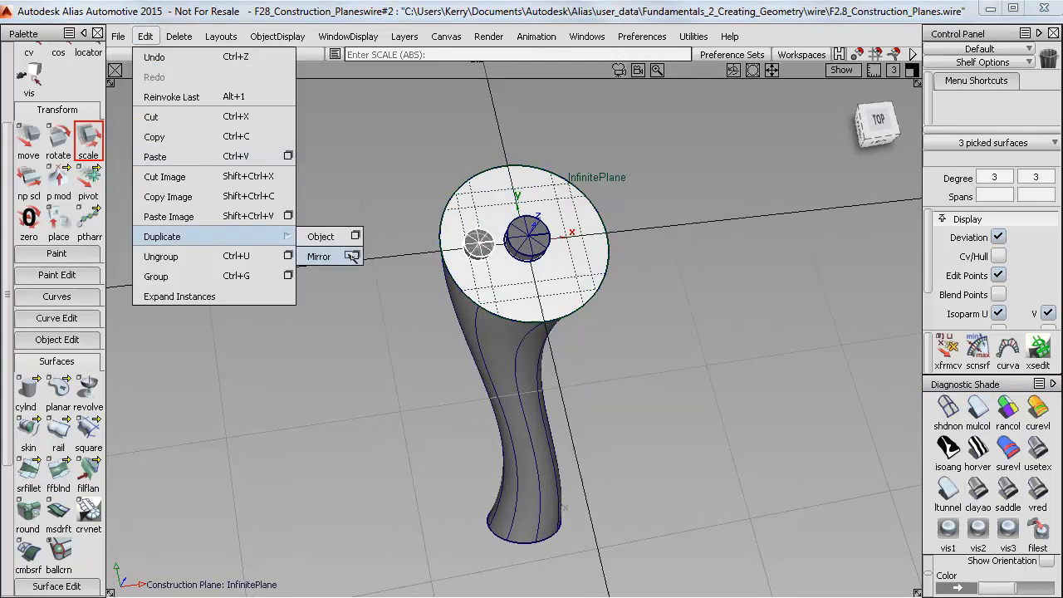
{"action": "left_click", "coordinate": [352, 255]}
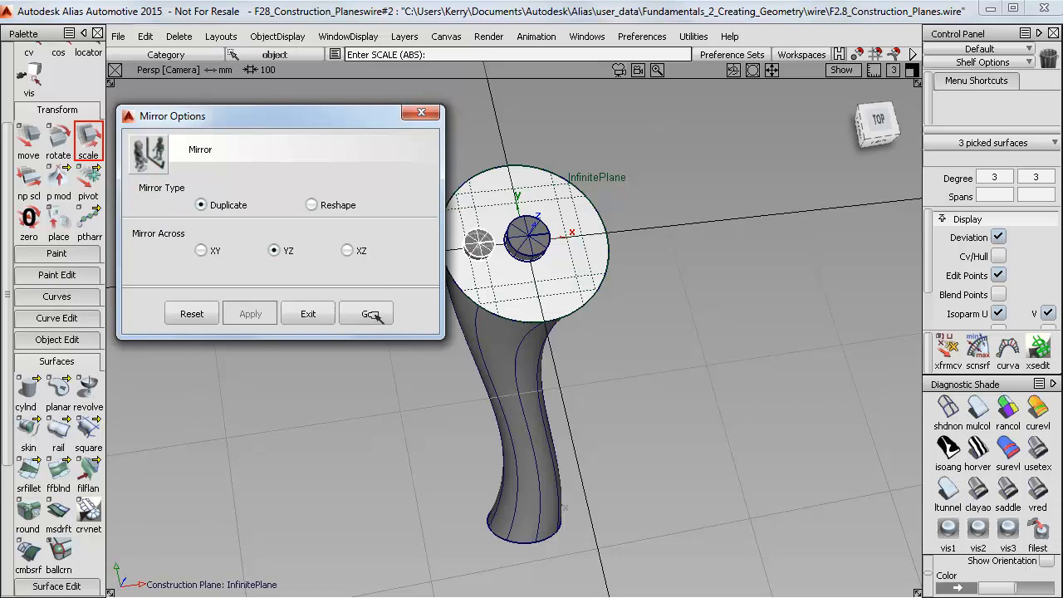
{"action": "left_click", "coordinate": [365, 313]}
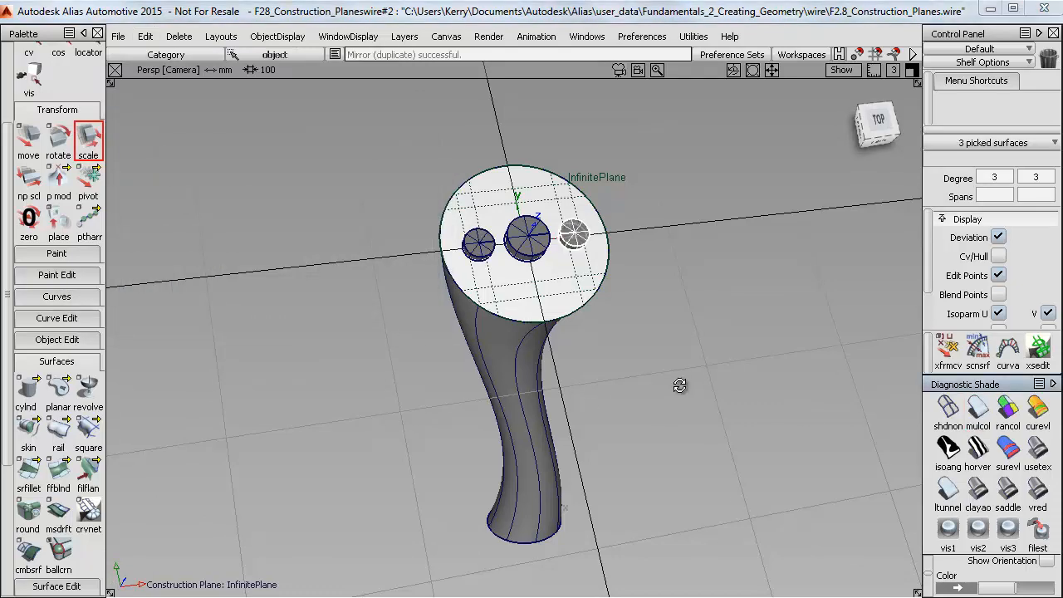
{"action": "left_click", "coordinate": [88, 138]}
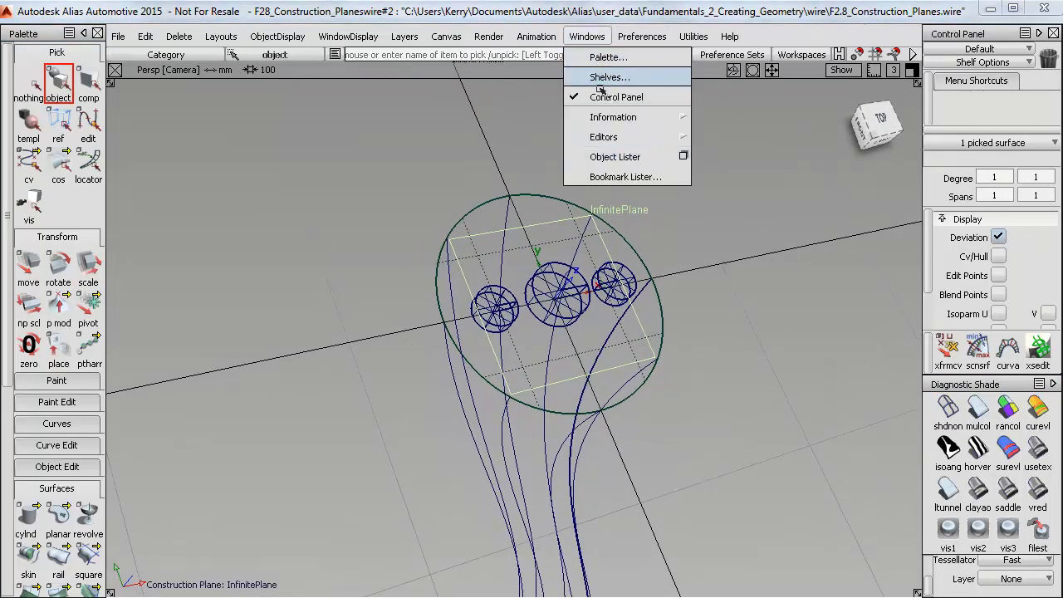
Type Display_Panel into the construction plane's Name field in the Information Window
{"action": "left_click", "coordinate": [613, 116]}
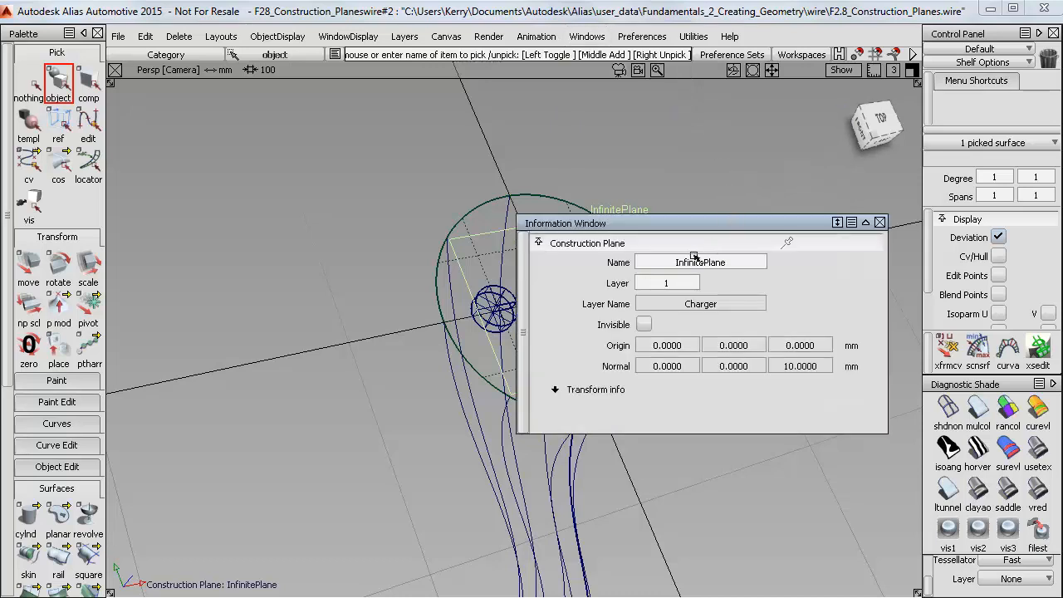
{"action": "type", "text": "Displa"}
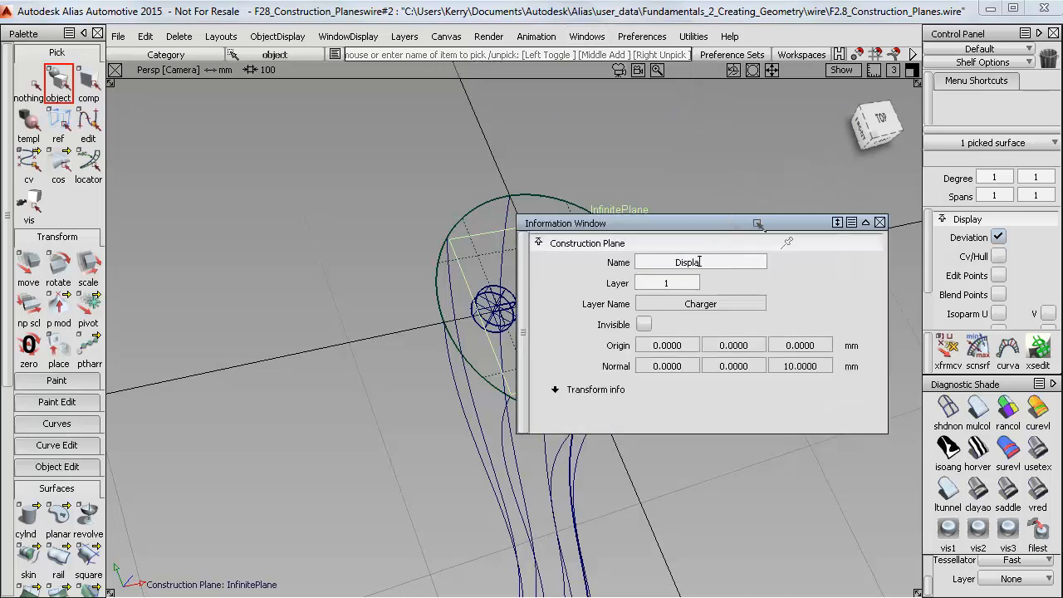
{"action": "type", "text": "_Panel"}
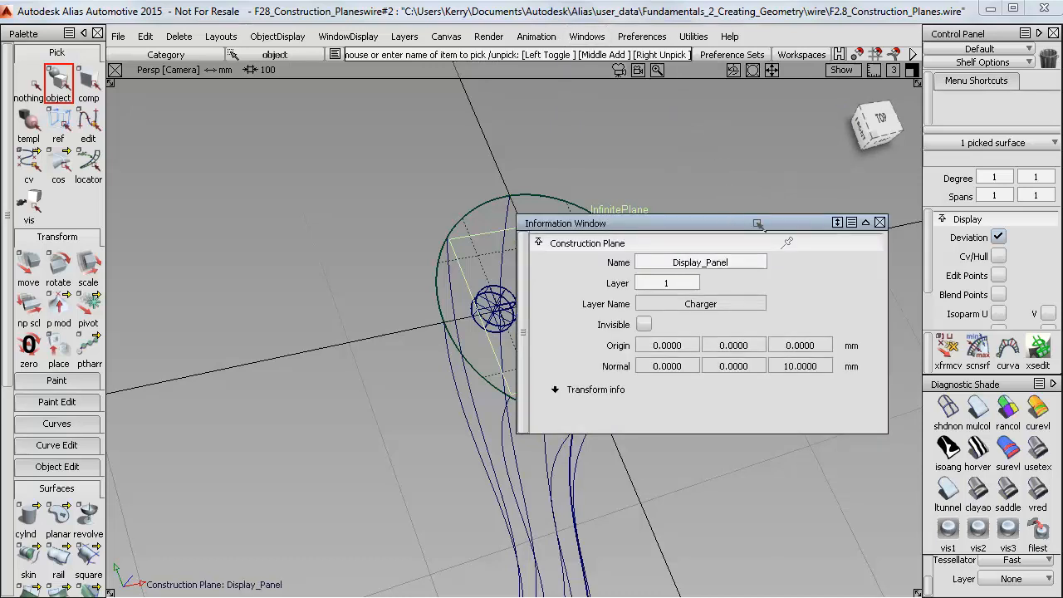
{"action": "left_click", "coordinate": [879, 223]}
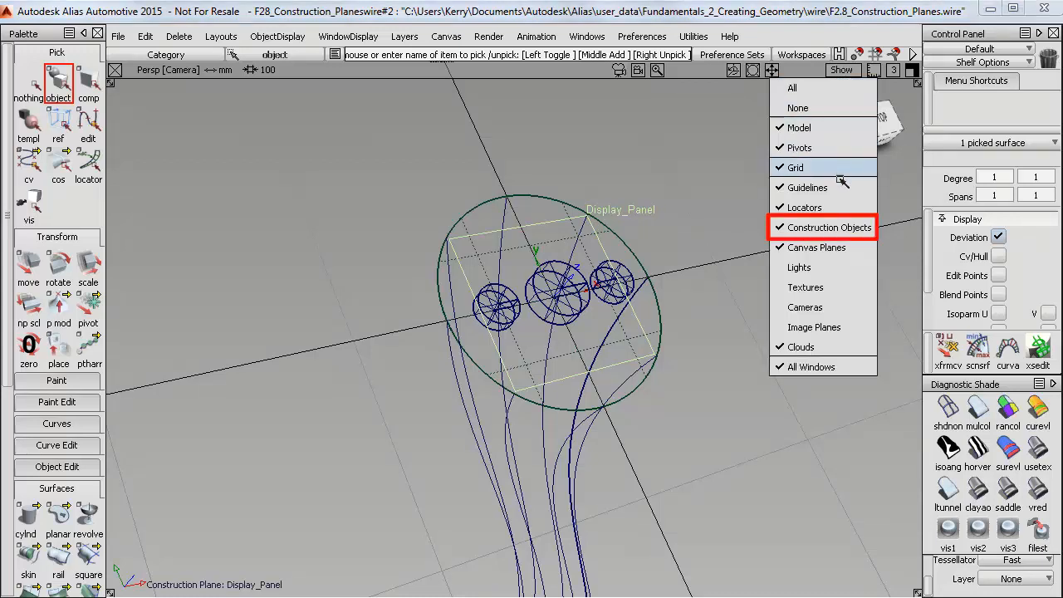
Close the Information Window, switch to four views, and toggle Display_Panel off via tg cp
{"action": "left_click", "coordinate": [821, 226]}
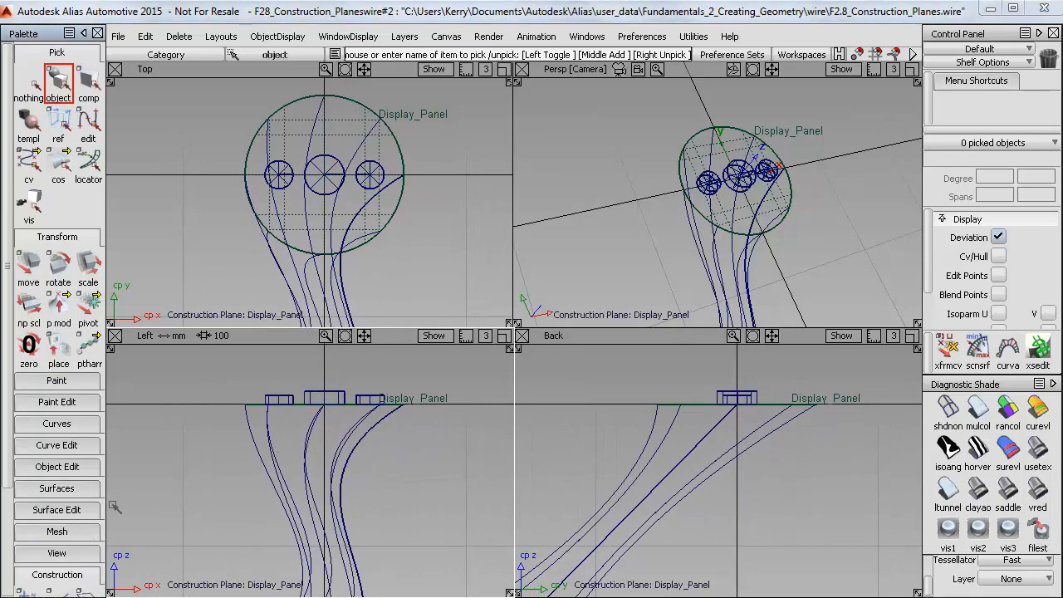
{"action": "scroll", "scroll_direction": "down", "scroll_amount": 3}
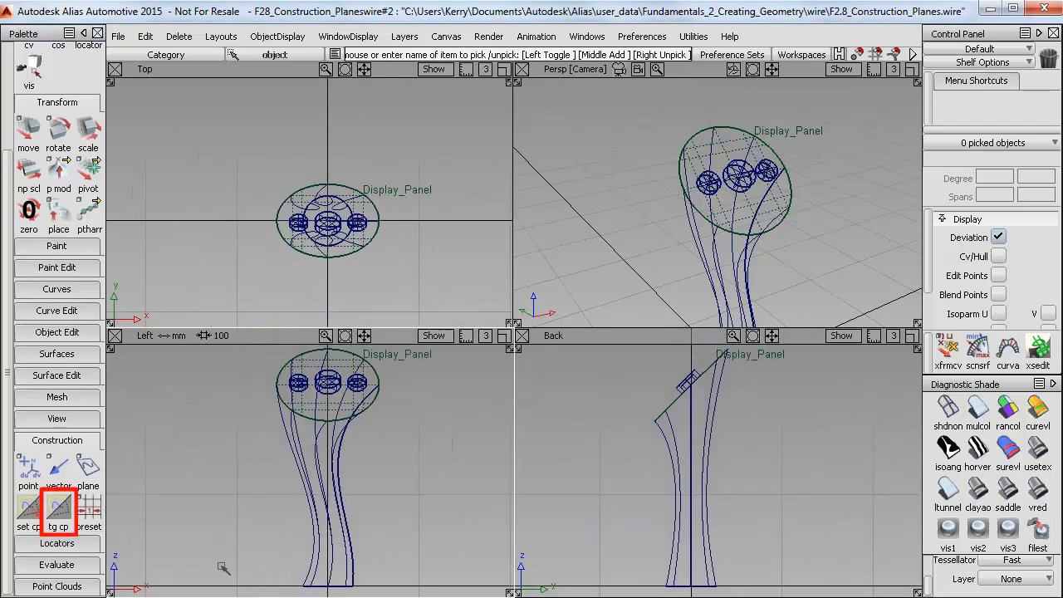
{"action": "left_click", "coordinate": [57, 510]}
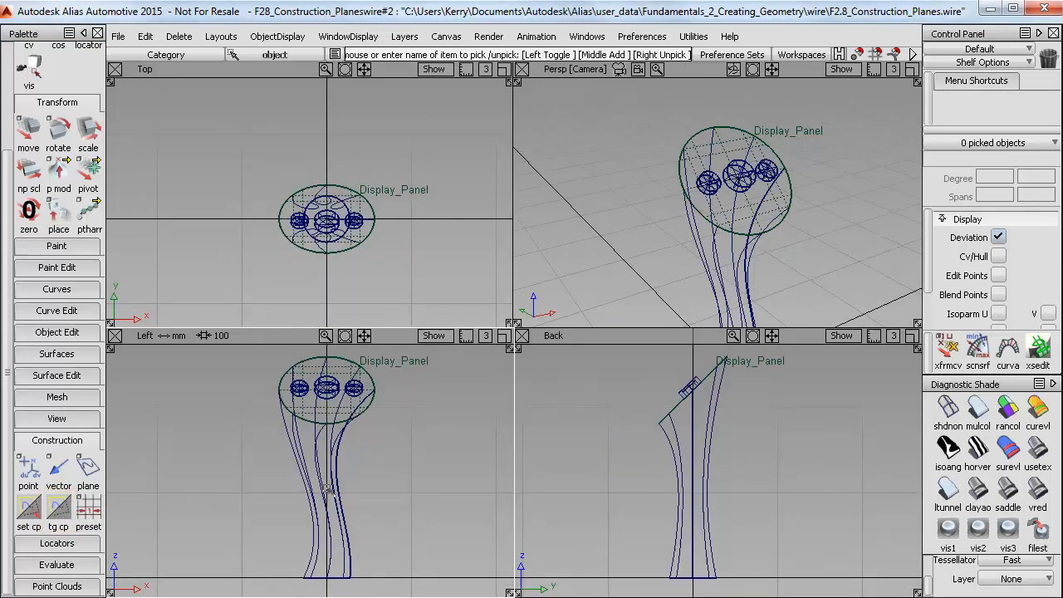
{"action": "left_click", "coordinate": [28, 506]}
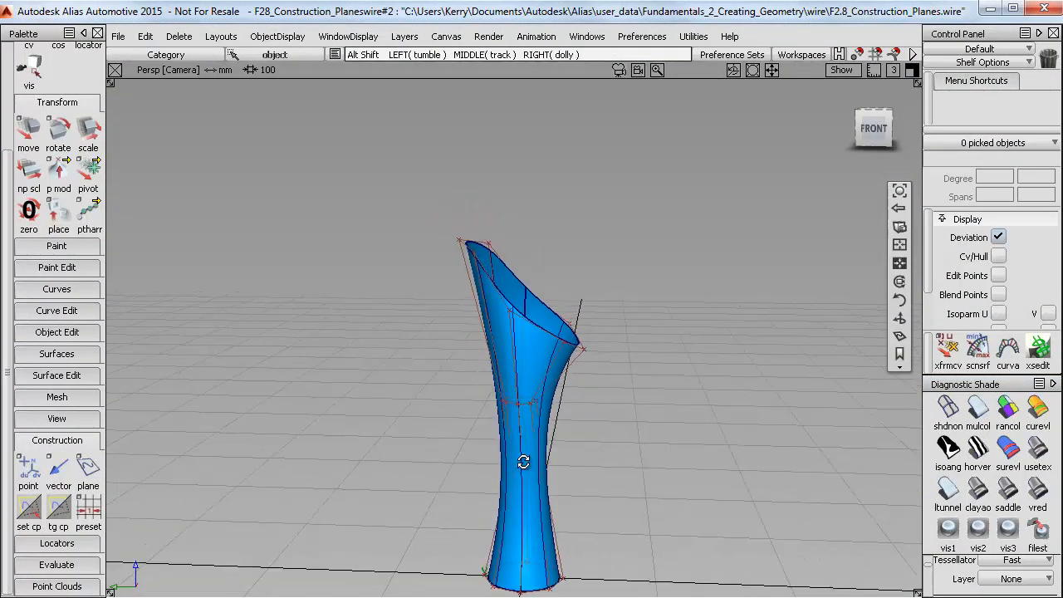
Place and activate a construction plane on the model's slanted top edge, then view it front-on
{"action": "left_click_drag", "start_coordinate": [523, 461], "coordinate": [635, 344]}
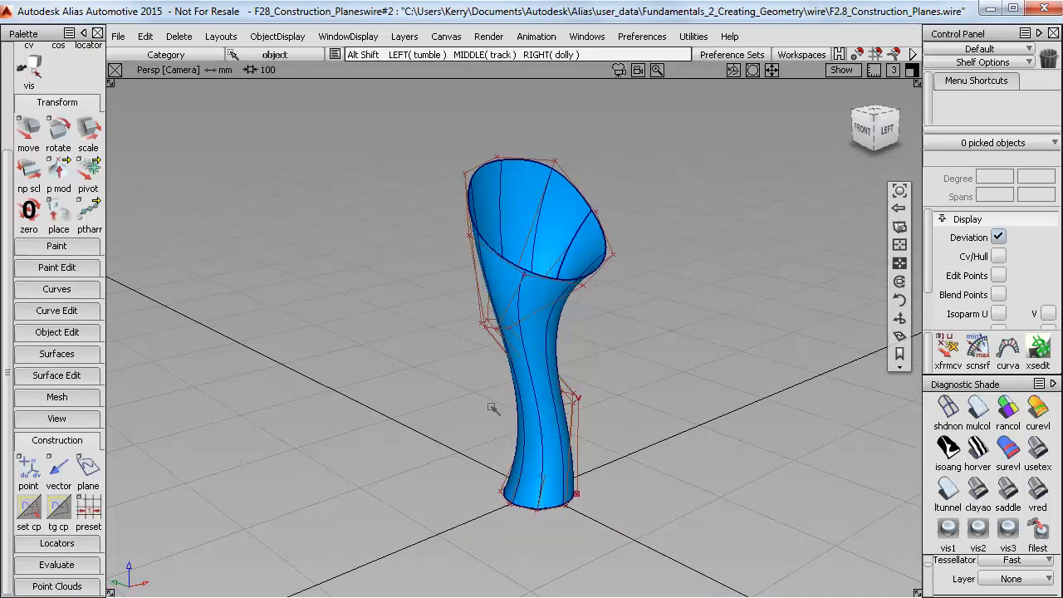
{"action": "left_click", "coordinate": [87, 465]}
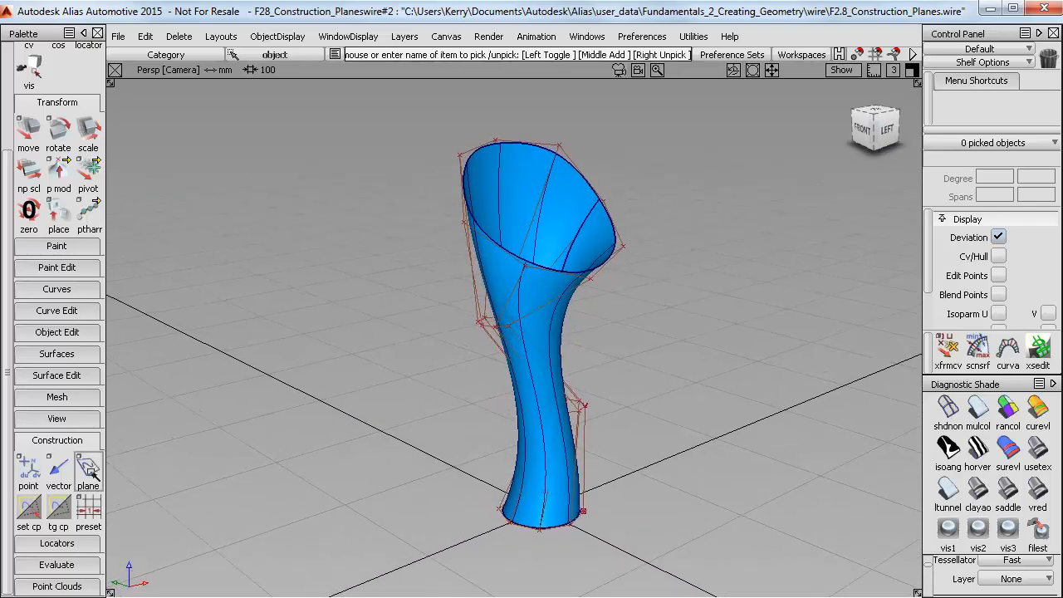
{"action": "left_click", "coordinate": [88, 469]}
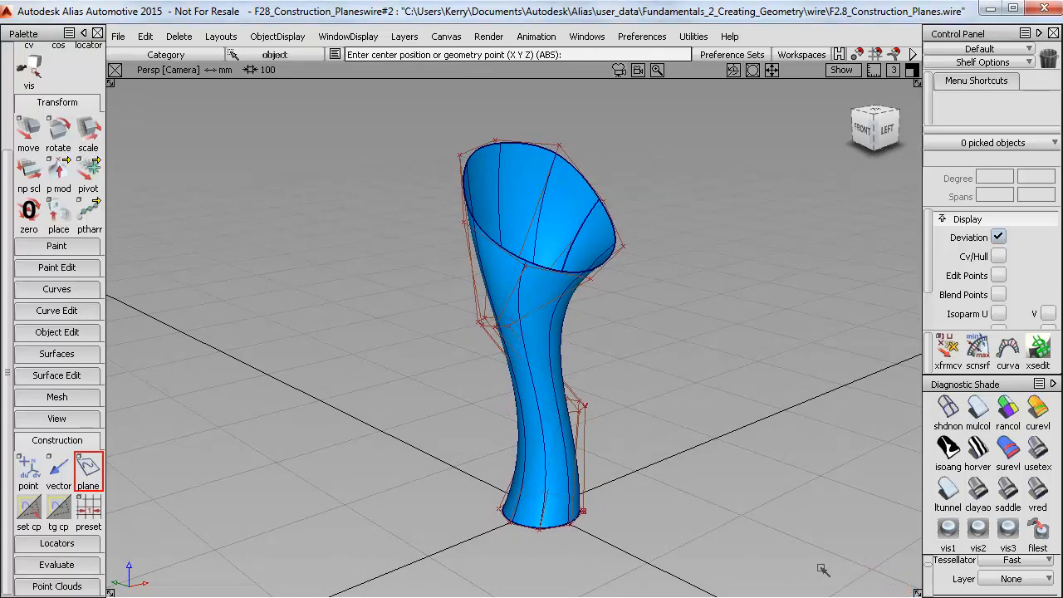
{"action": "left_click", "coordinate": [88, 464]}
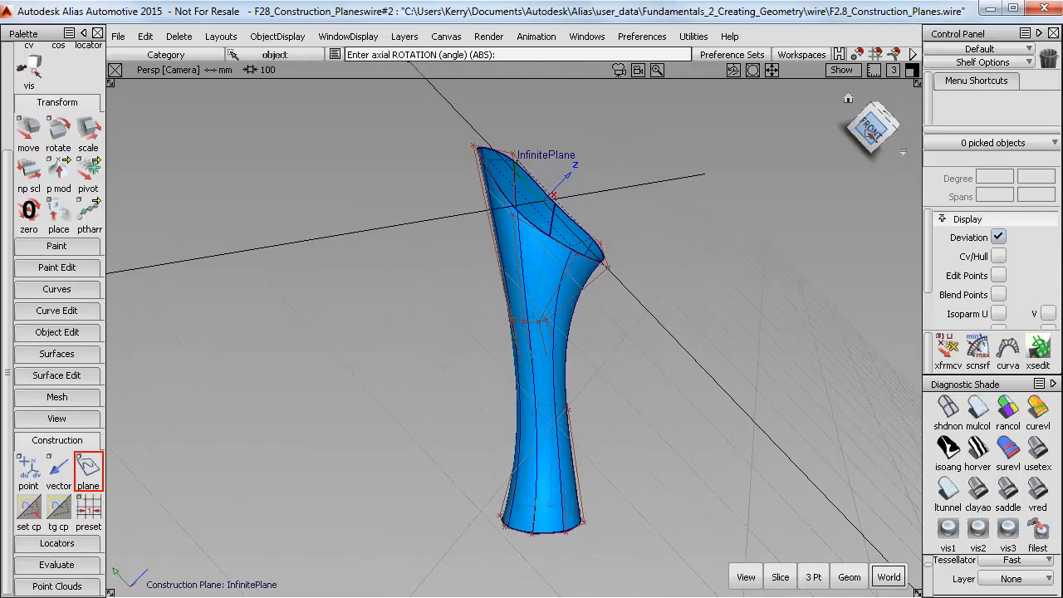
{"action": "left_click", "coordinate": [871, 124]}
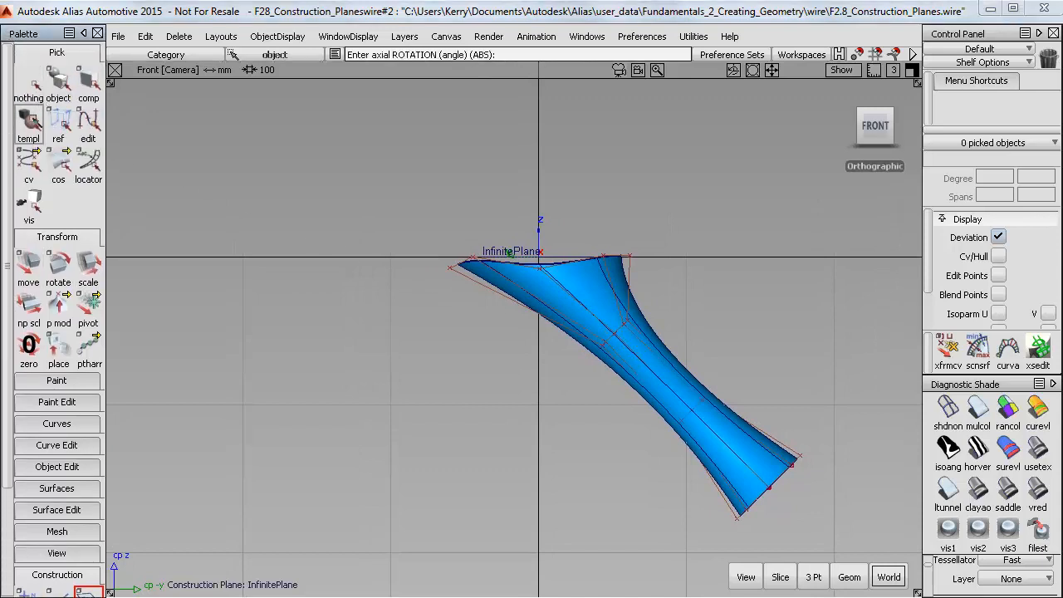
Pick the panel's top-edge CVs and move them planar onto the angled construction plane
{"action": "left_click", "coordinate": [28, 162]}
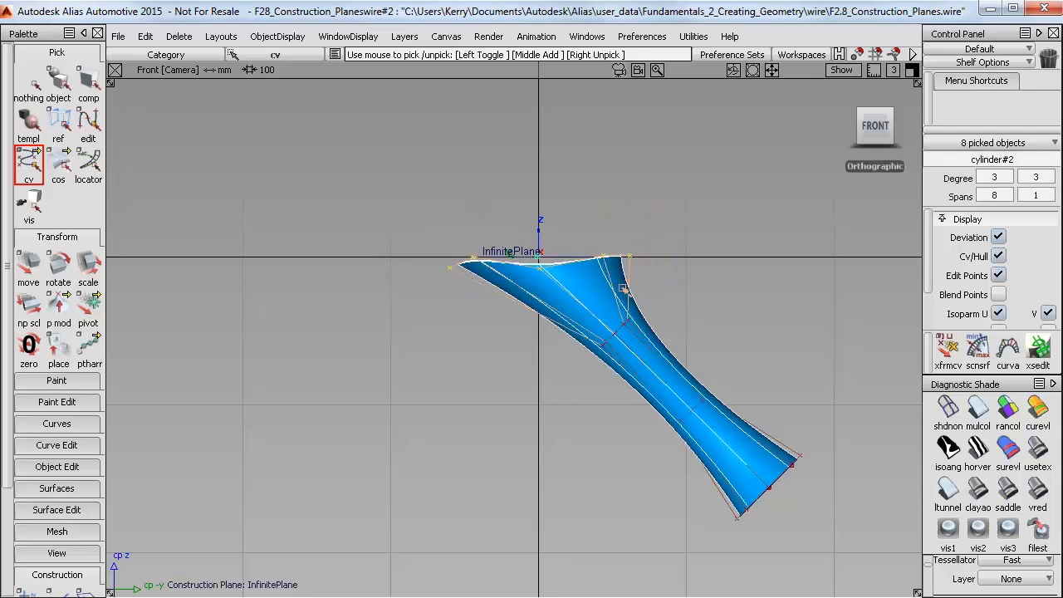
{"action": "left_click", "coordinate": [29, 262]}
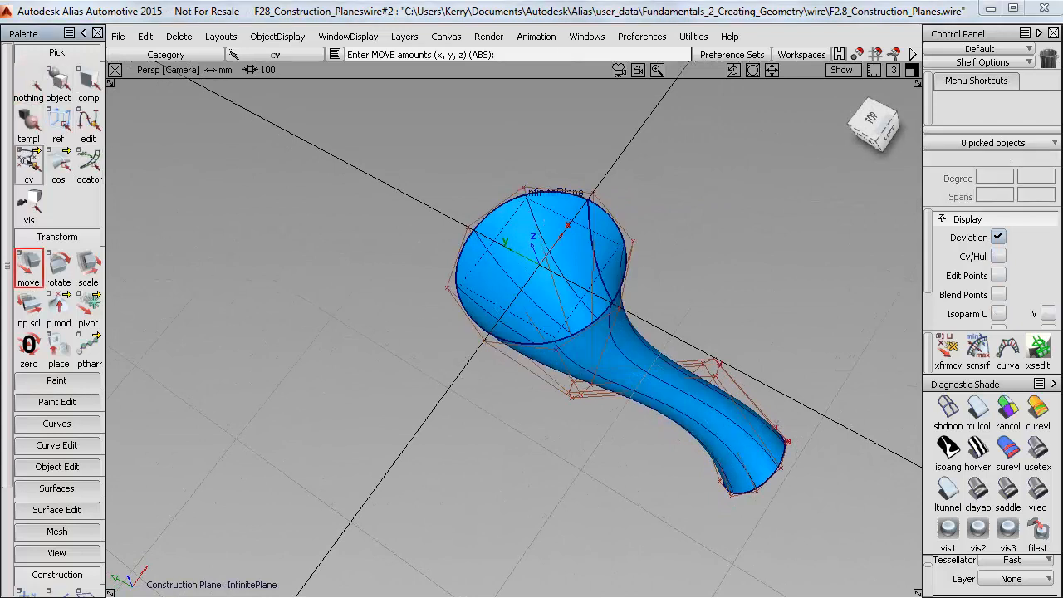
{"action": "left_click", "coordinate": [28, 162]}
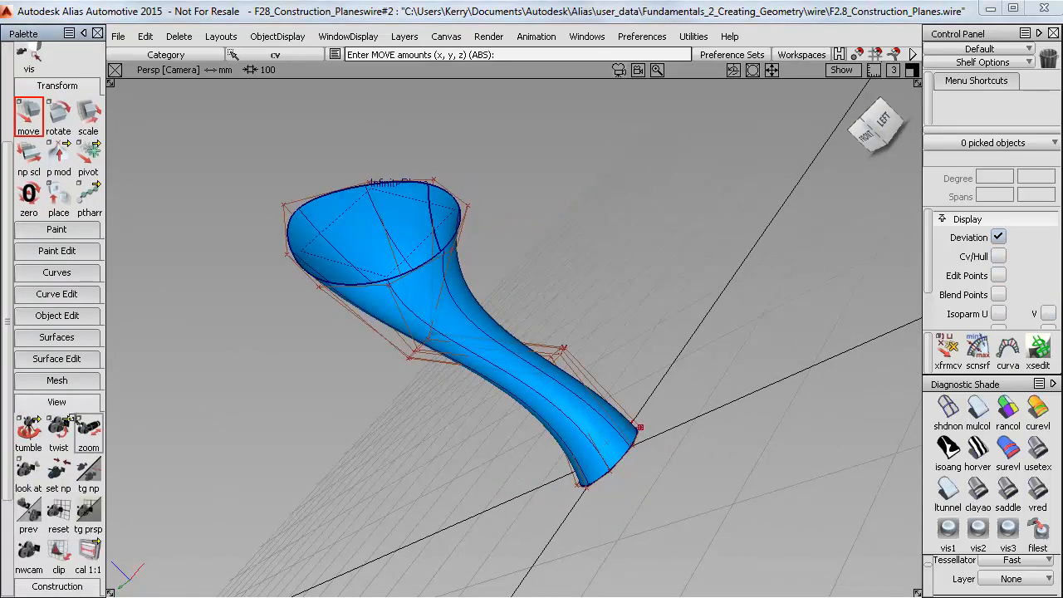
Switch off the construction plane, reset the perspective view, and frame the whole panel model
{"action": "left_click", "coordinate": [59, 509]}
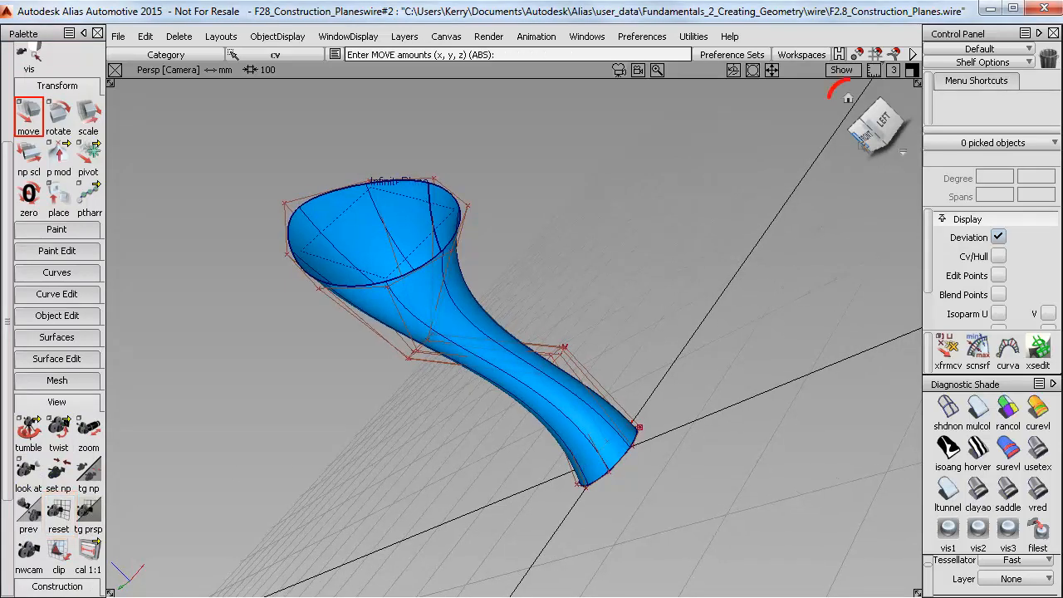
{"action": "left_click", "coordinate": [846, 97]}
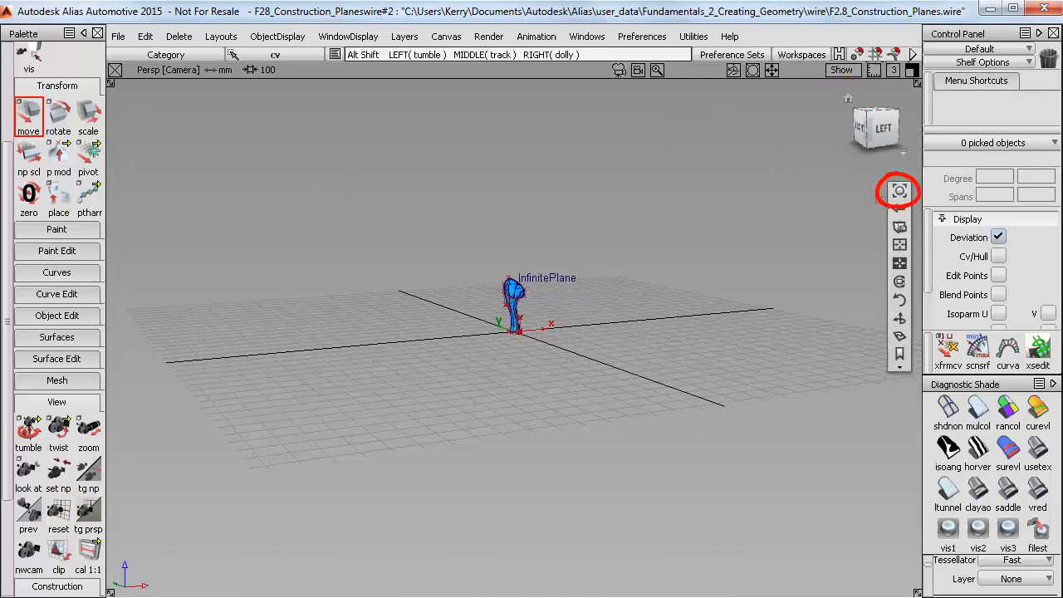
{"action": "left_click", "coordinate": [898, 191]}
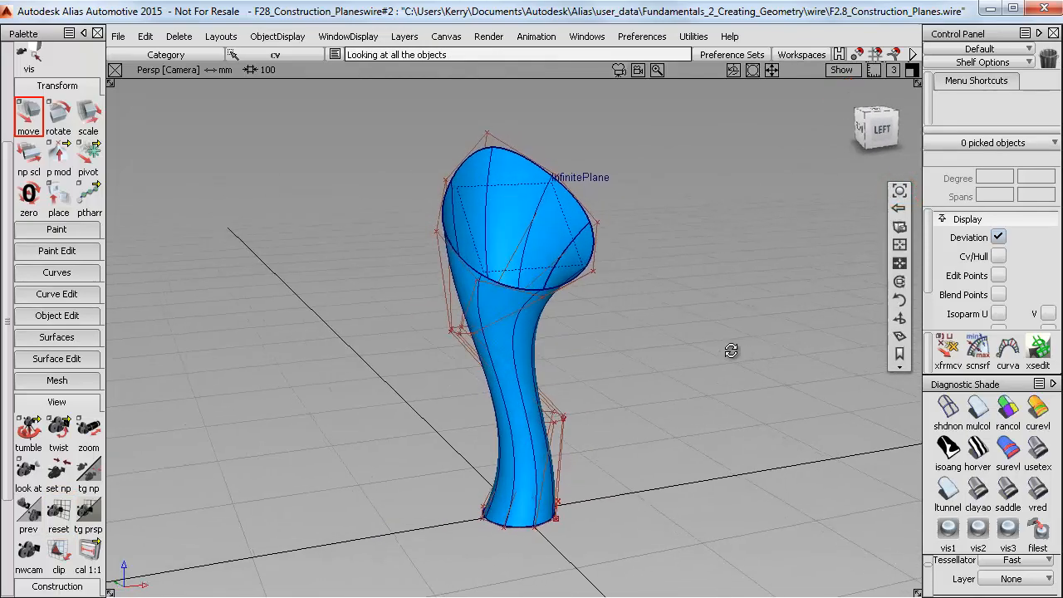